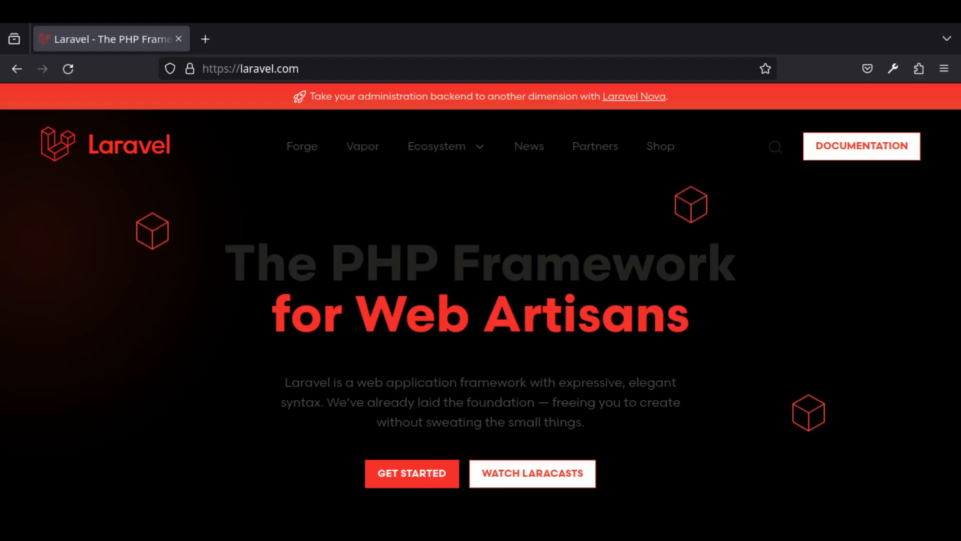
Step: Run a MySQL command as root in the terminal after the PHP 8.2.10 version output
scroll("down", 3)
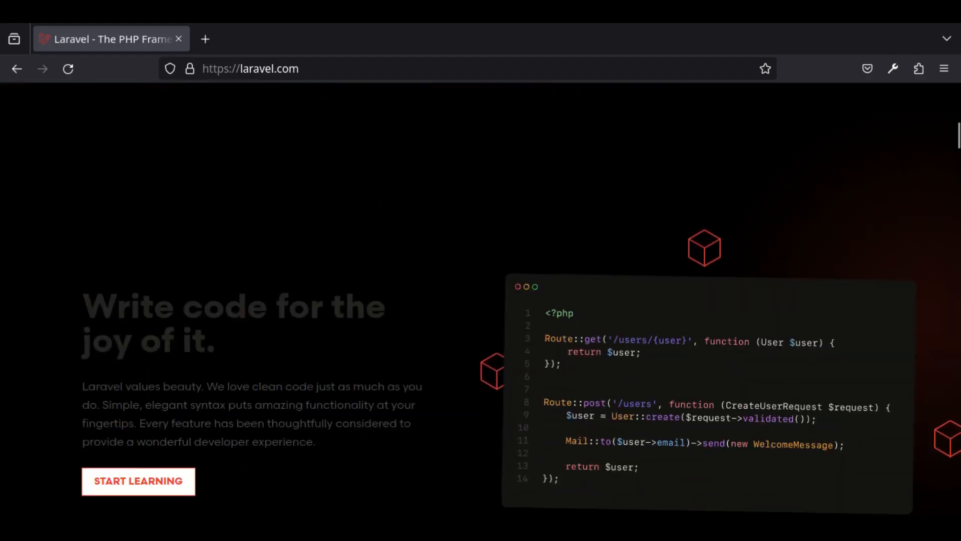
scroll("down", 3)
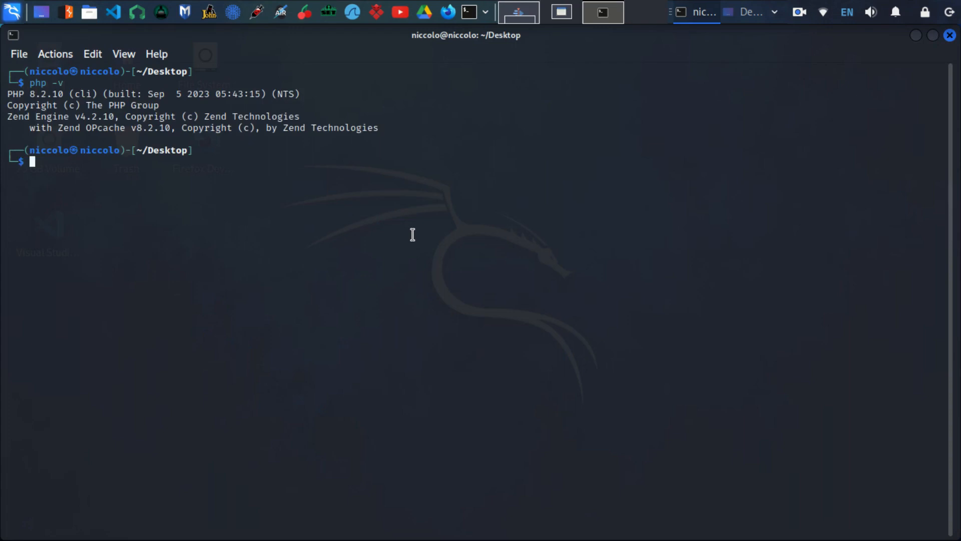
type("mysql -u root")
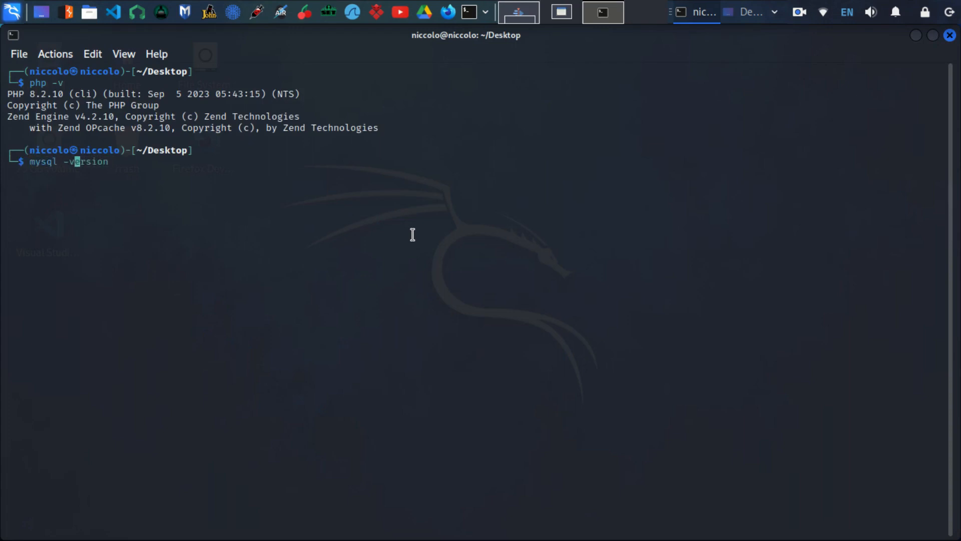
key("Return")
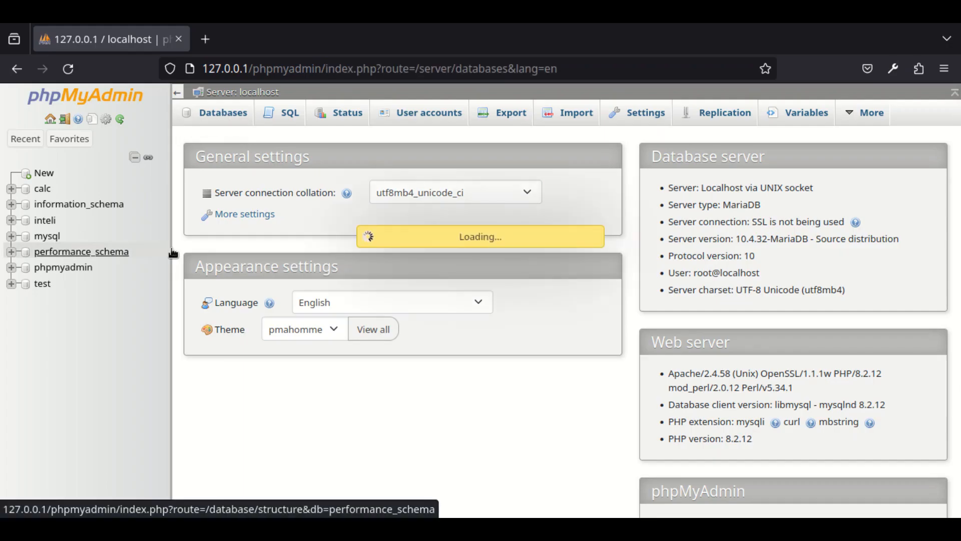
Step: View the phpMyAdmin Databases overview listing all seven databases
left_click(222, 112)
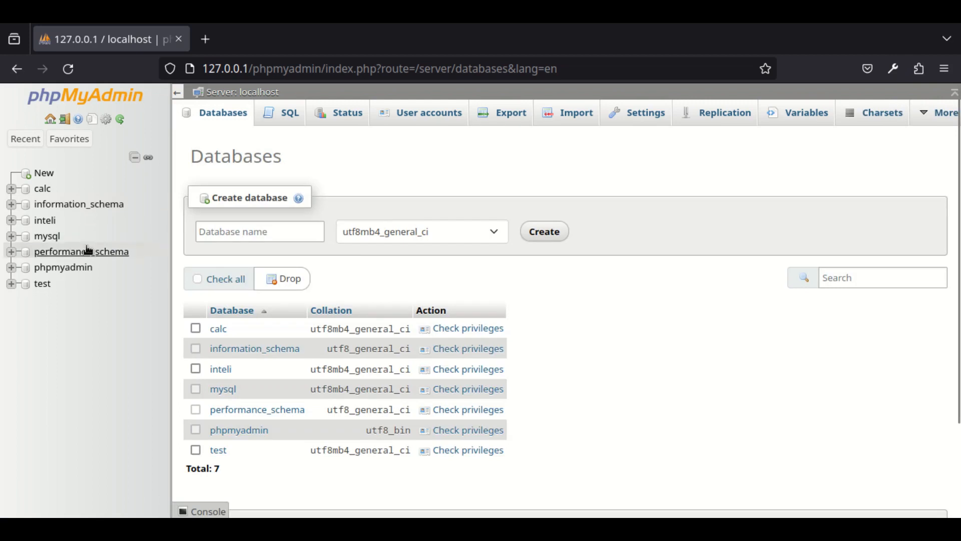
left_click(42, 188)
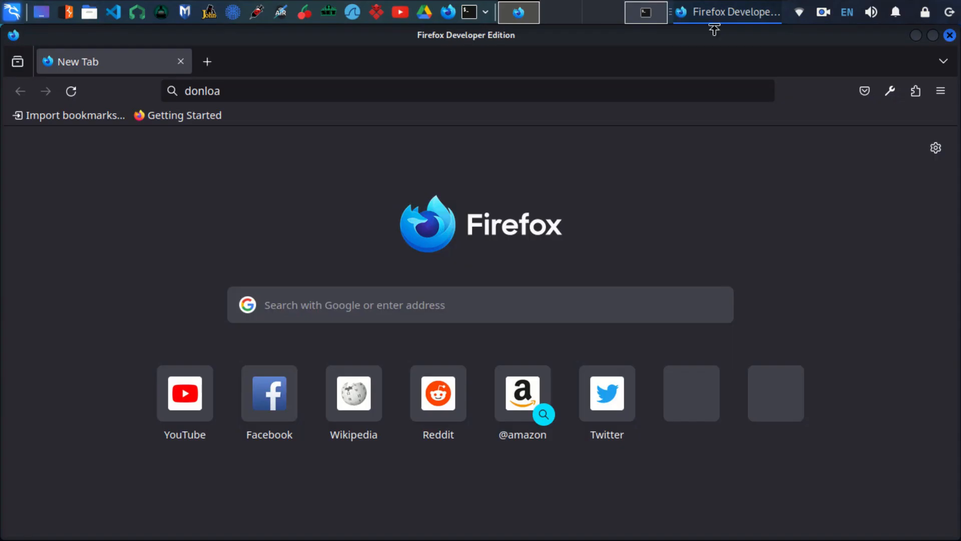
Step: Search the web for 'xampp download' and reach the Apache Friends XAMPP download page
left_click(246, 91)
type("xampp")
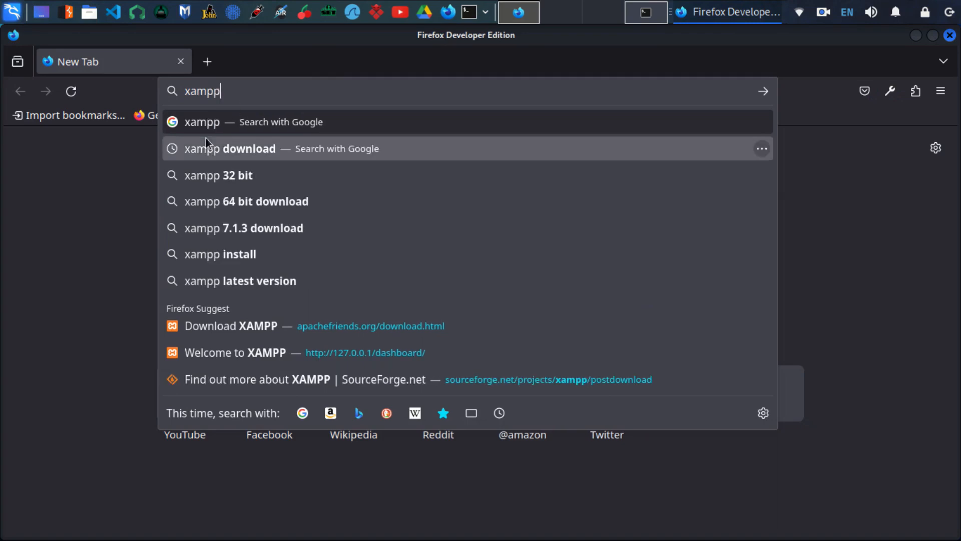
left_click(231, 148)
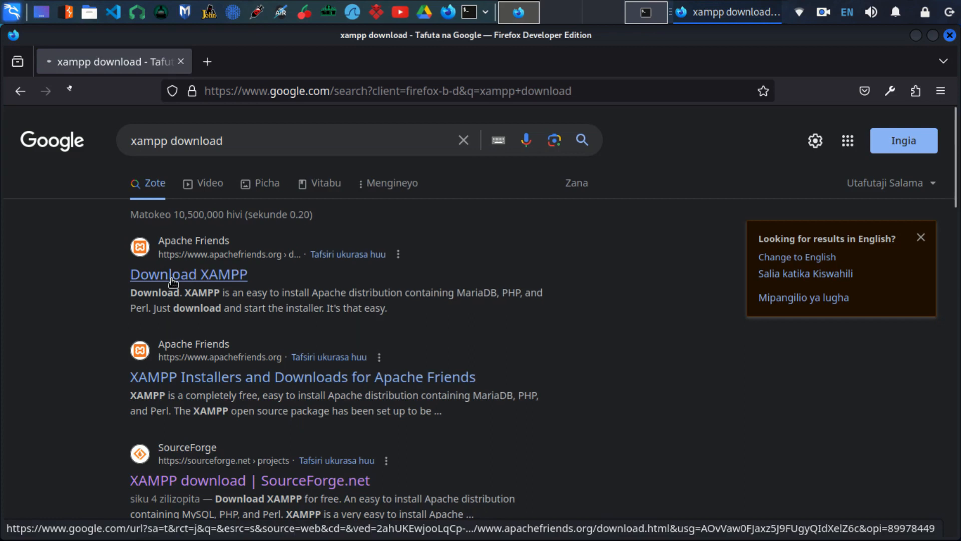
left_click(188, 274)
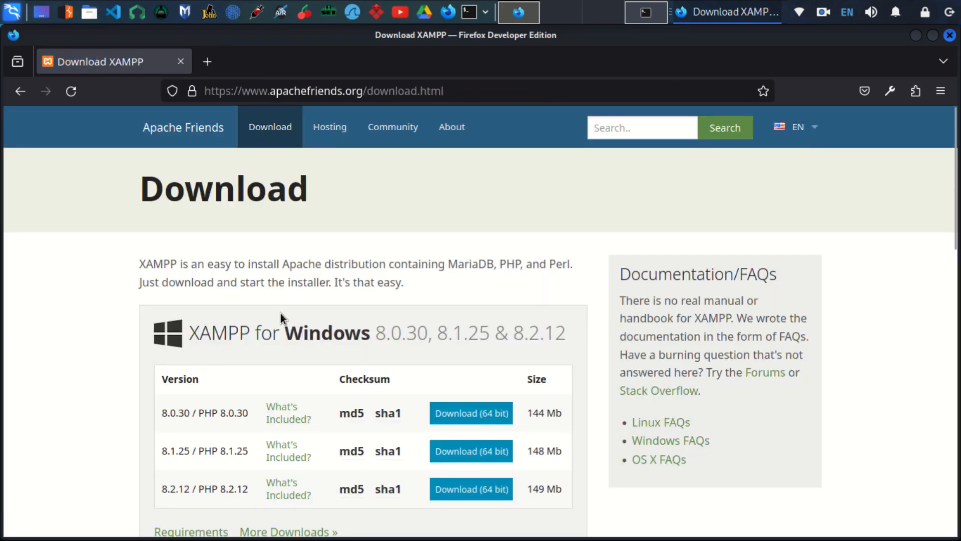
Step: Download the 64-bit XAMPP 8.2.12 for Linux installer
scroll("down", 3)
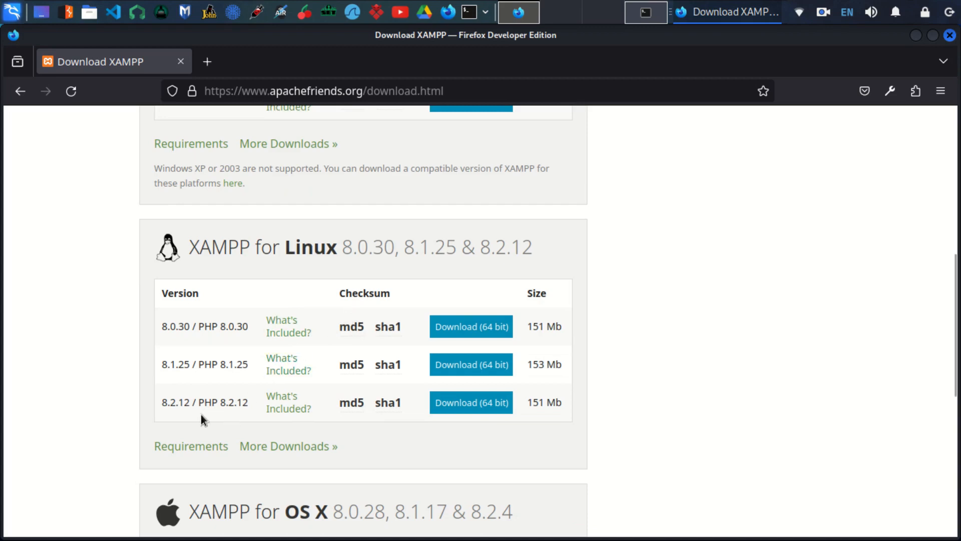
mouse_move(204, 412)
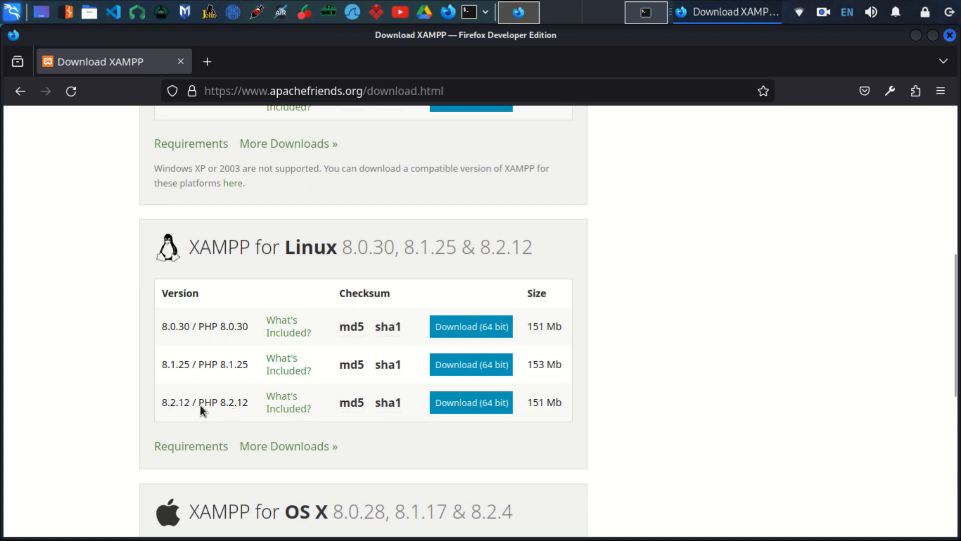
mouse_move(471, 402)
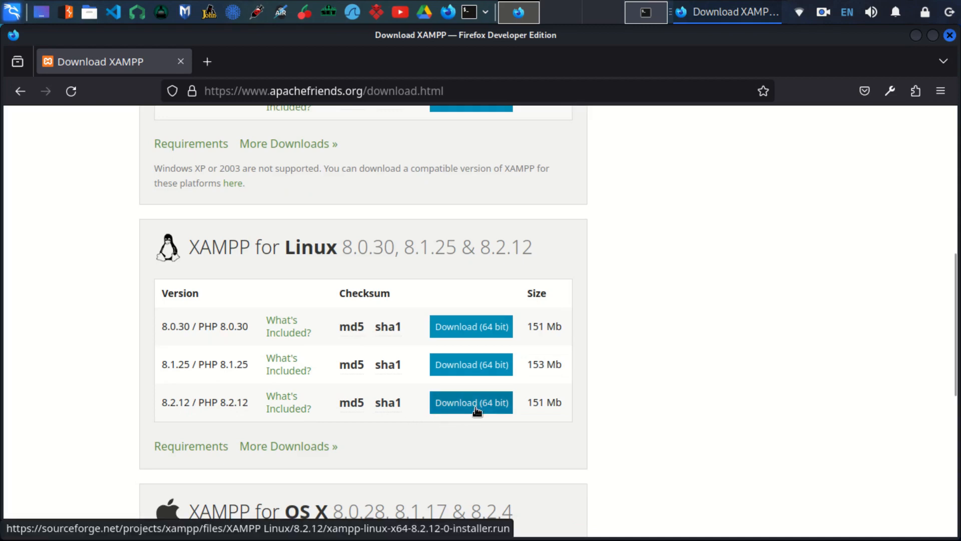
left_click(471, 402)
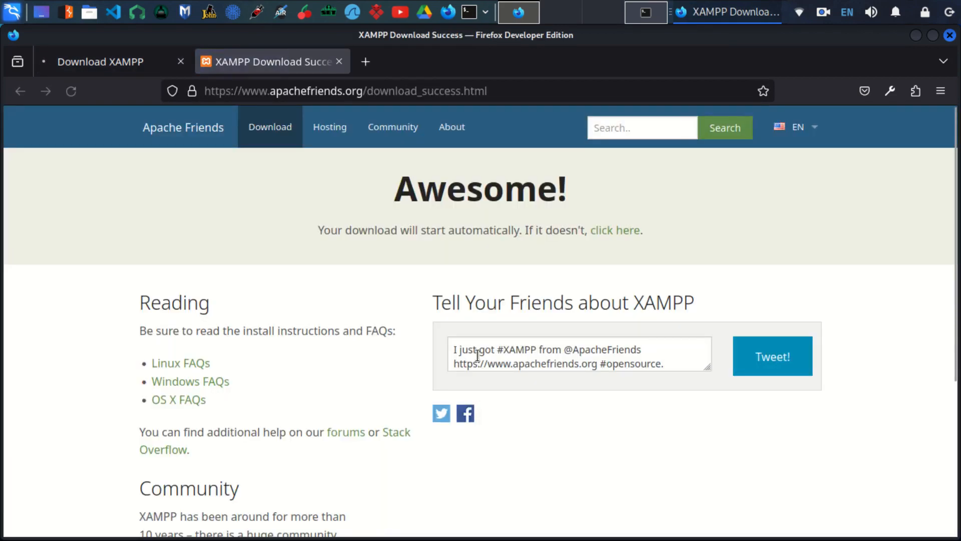
left_click(615, 230)
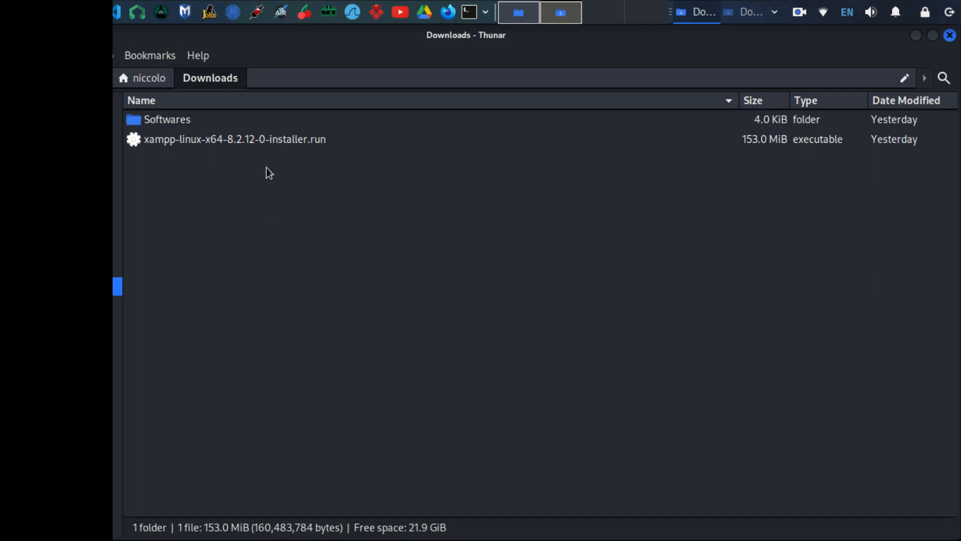
Step: Check the XAMPP installer's properties in Downloads, confirming a 153.0 MiB executable
right_click(235, 140)
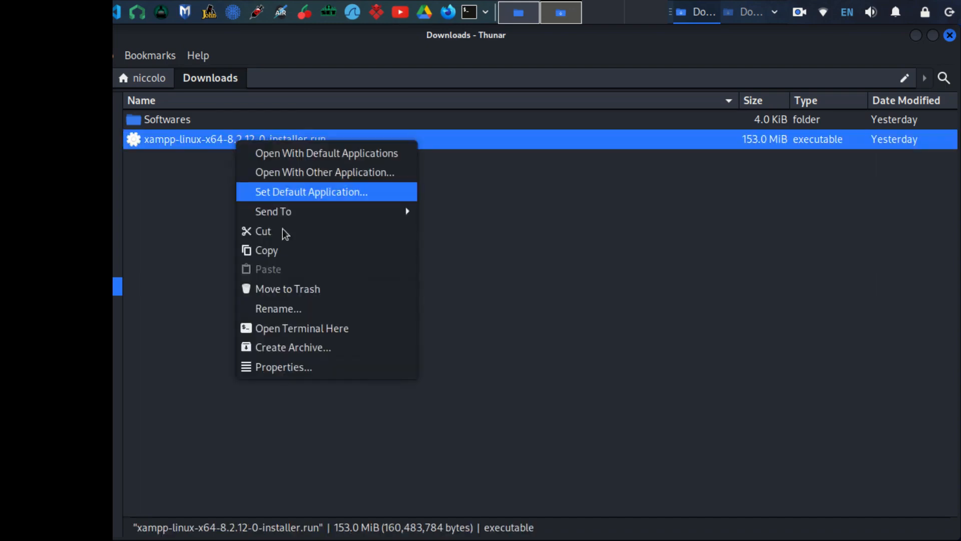
left_click(284, 367)
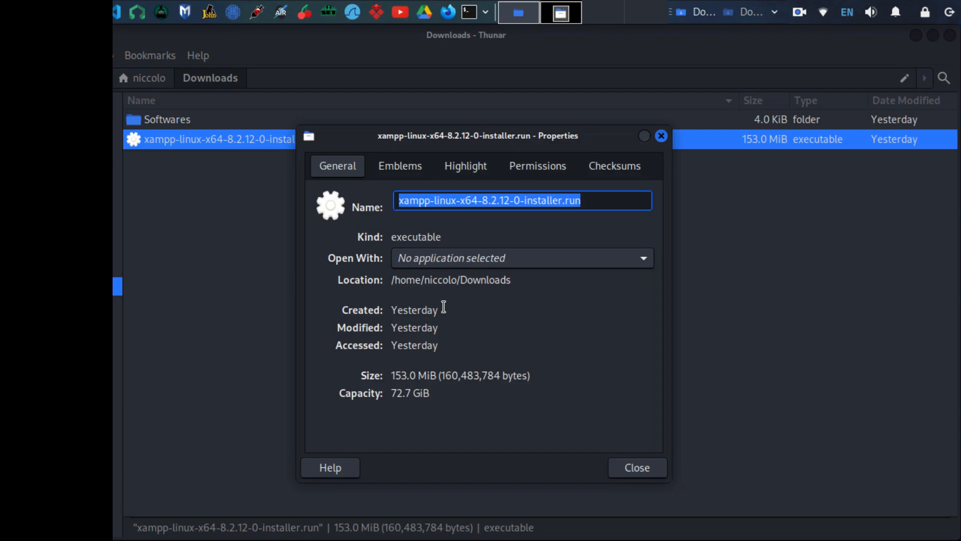
left_click(637, 468)
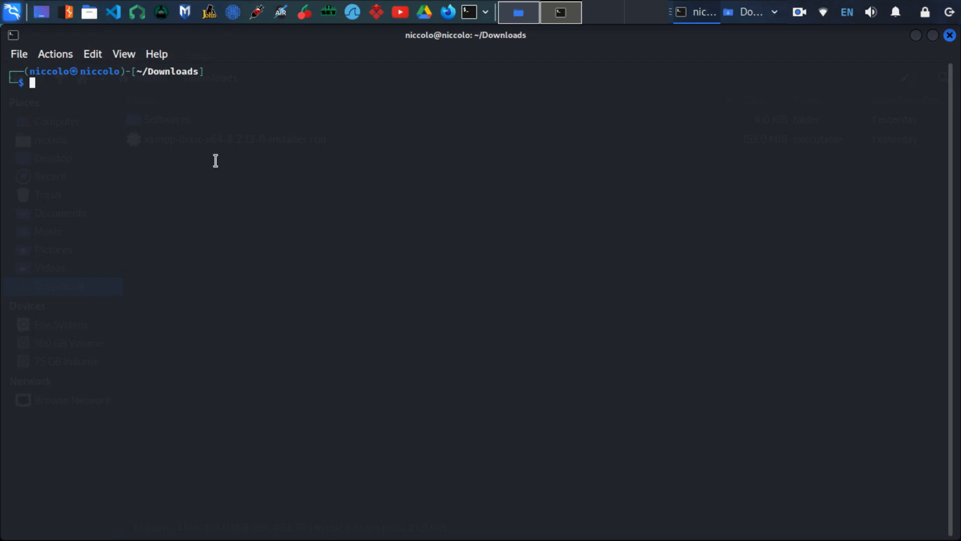
Step: Make xampp-linux-x64-8.2.12-0-installer.run executable with sudo chmod +x
type("sudo ./xampp-linux-x64-8.2.12-0-installer.run")
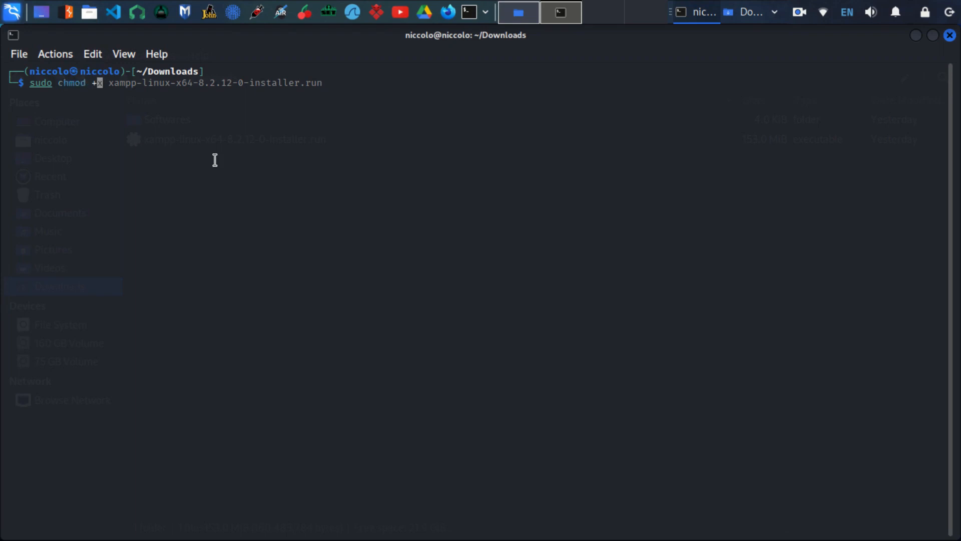
type("x")
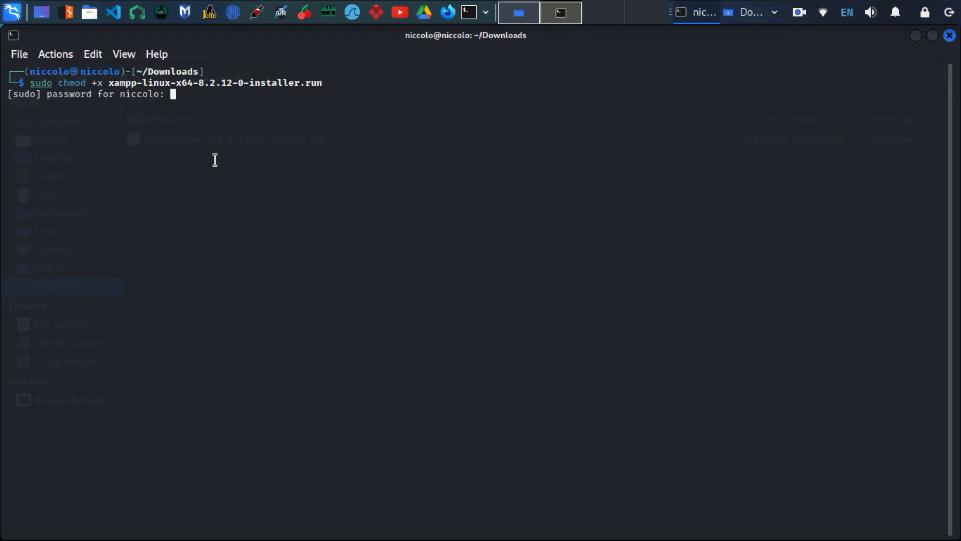
key("Return")
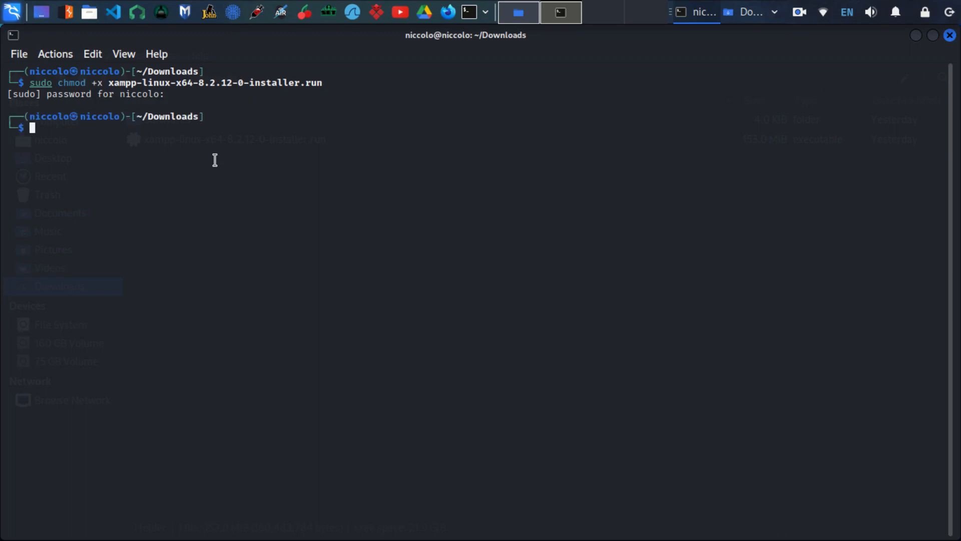
Step: Launch ./xampp-linux-x64-8.2.12-0-installer.run with sudo to start the setup wizard
key("Up")
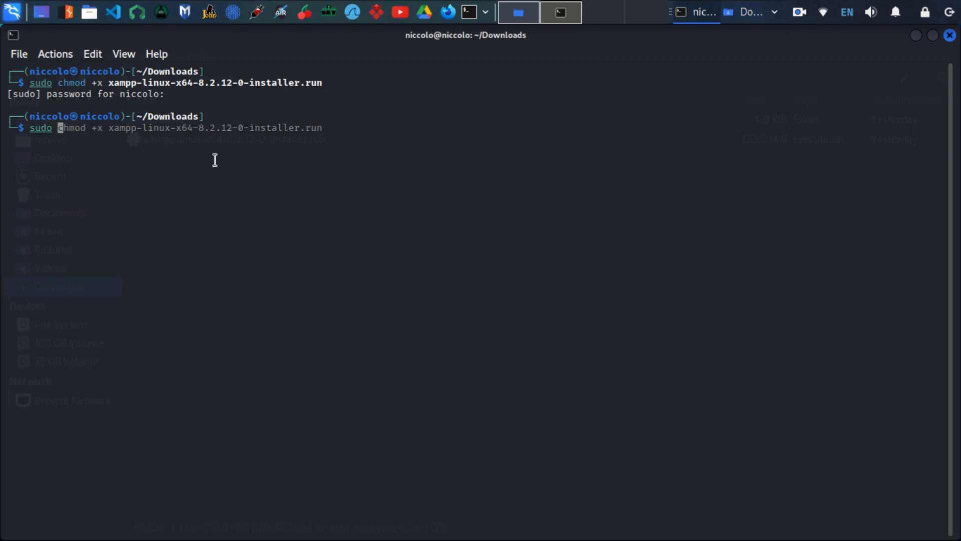
type("./xampp-linux-x64-8.2.12-0-installer.run")
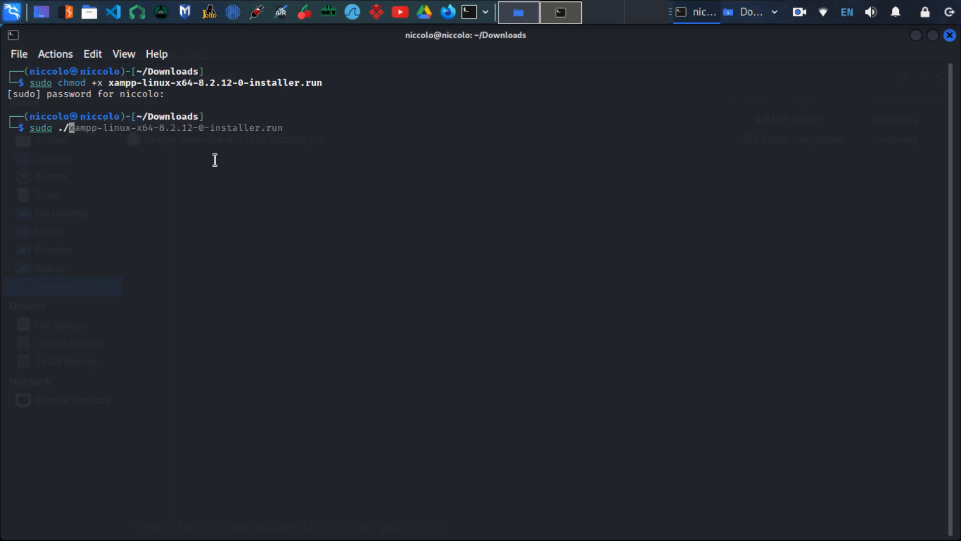
right_click(214, 159)
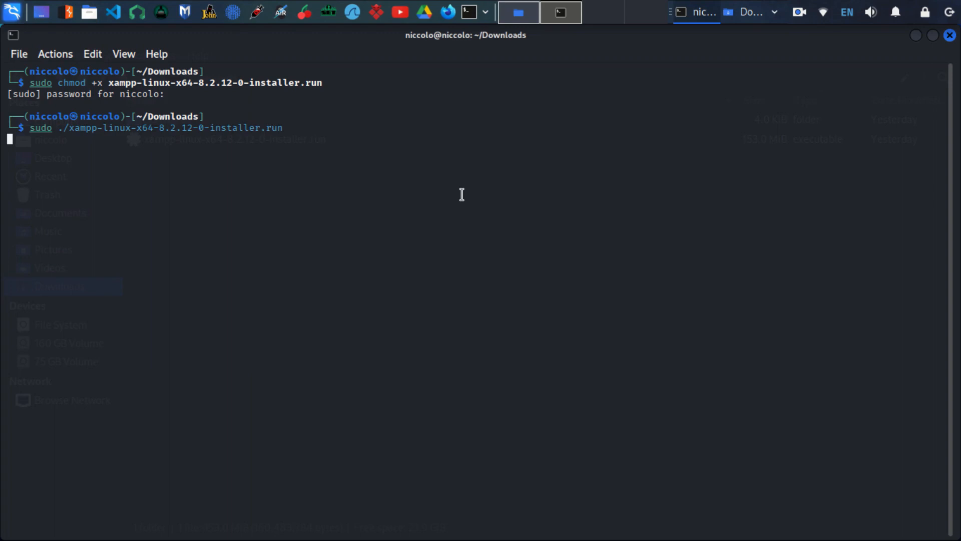
key("Return")
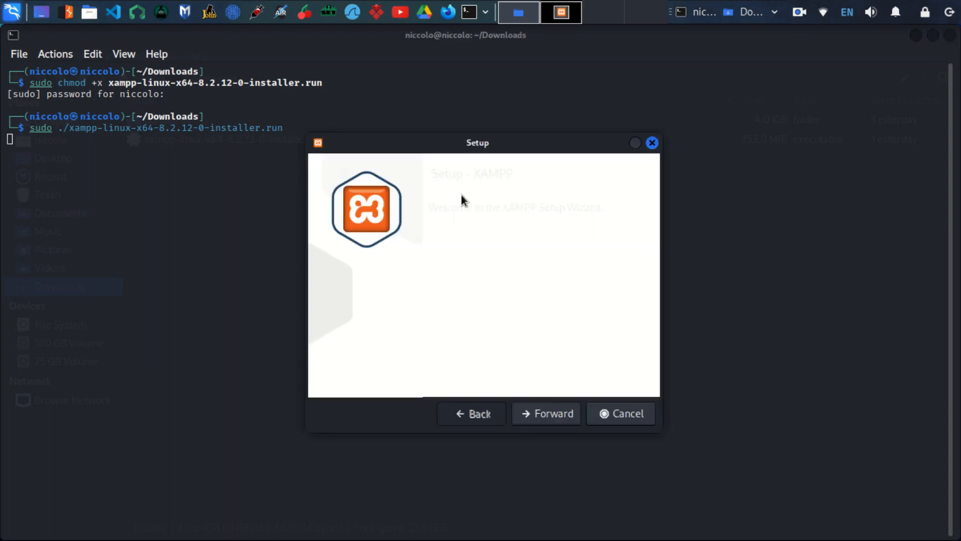
mouse_move(604, 237)
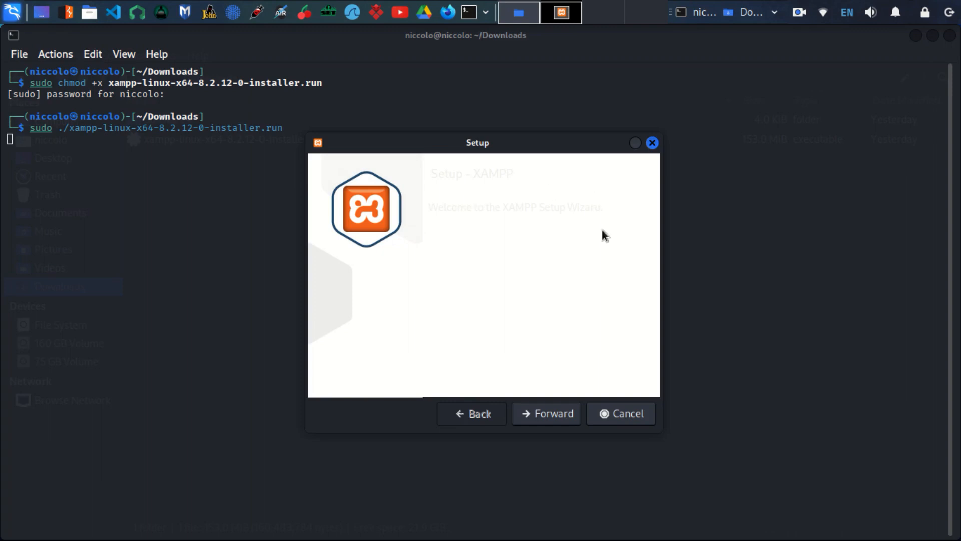
mouse_move(436, 321)
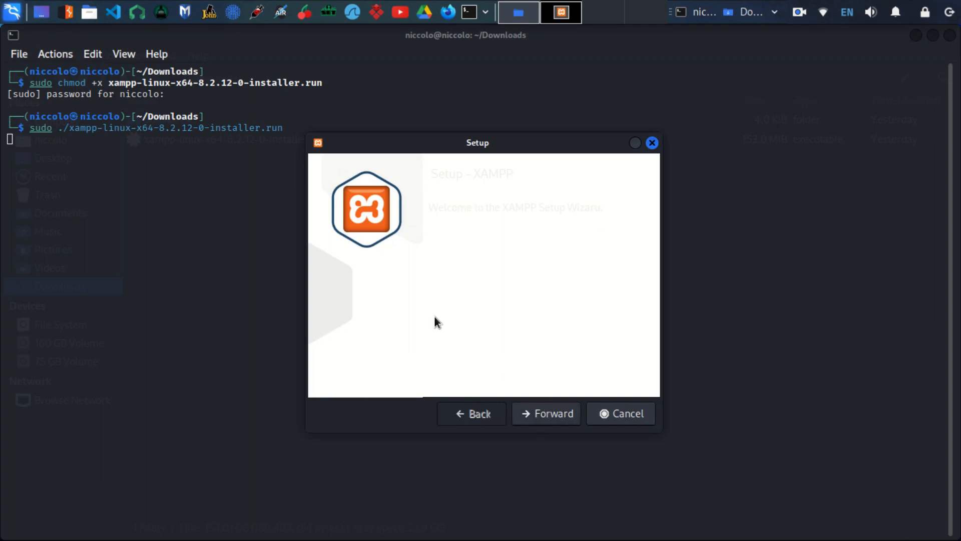
Step: Install XAMPP core and developer files to /opt/lampp and finish the wizard with Launch XAMPP checked
left_click(546, 414)
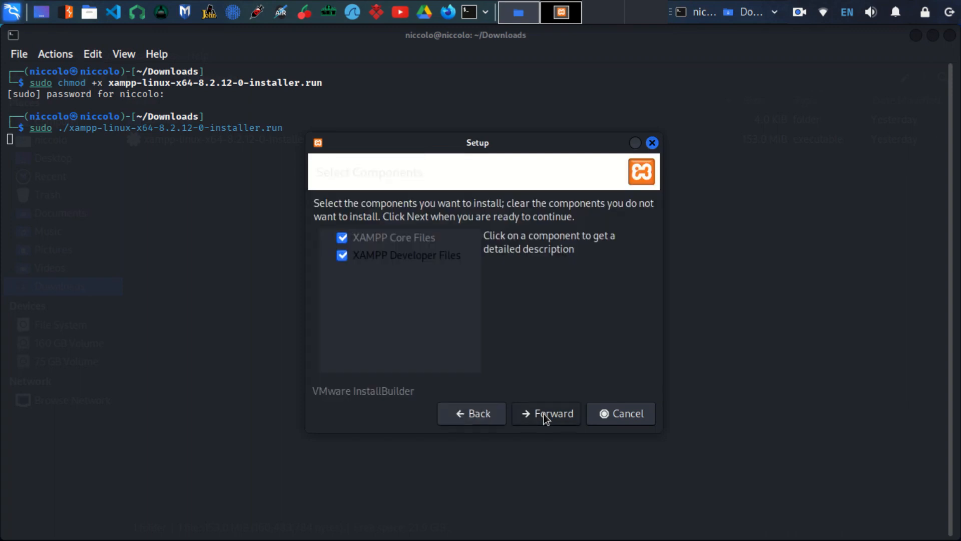
left_click(546, 413)
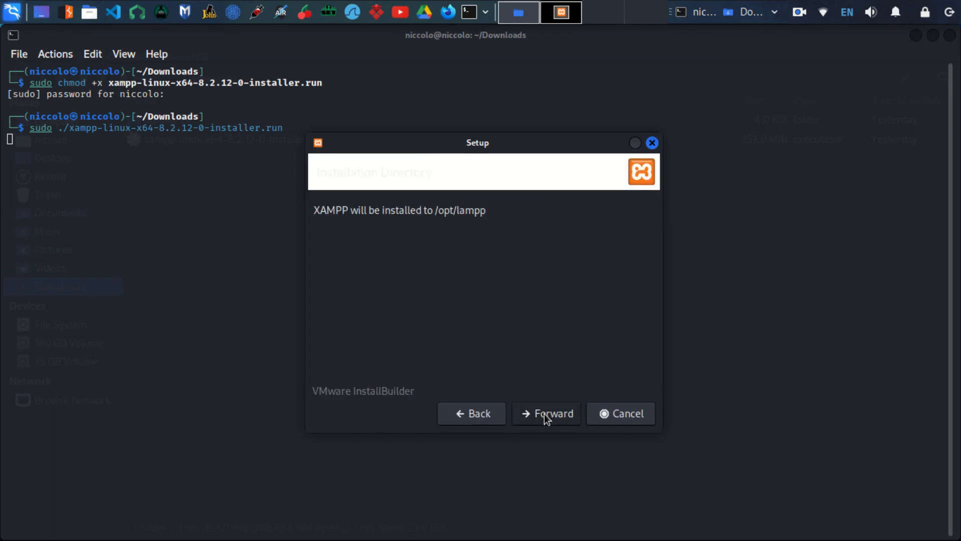
left_click(546, 414)
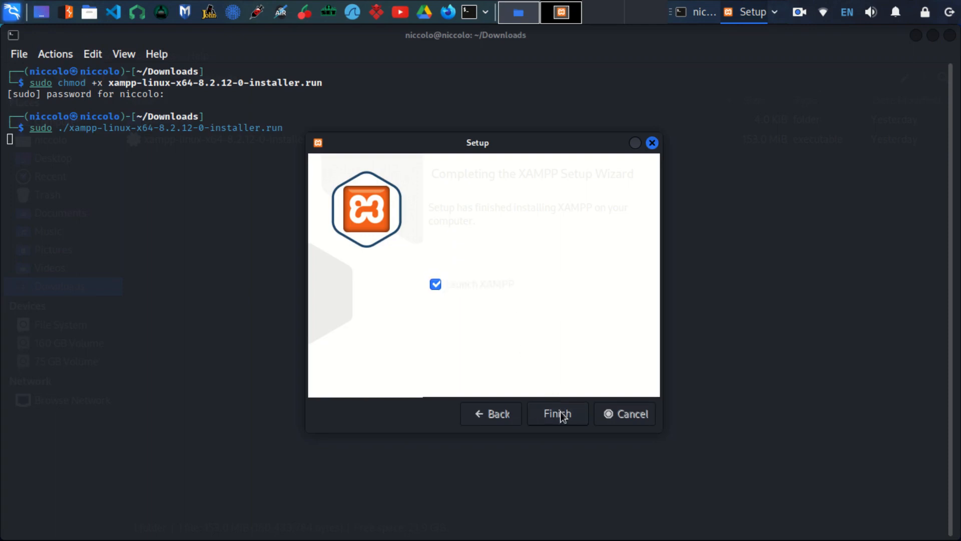
left_click(557, 413)
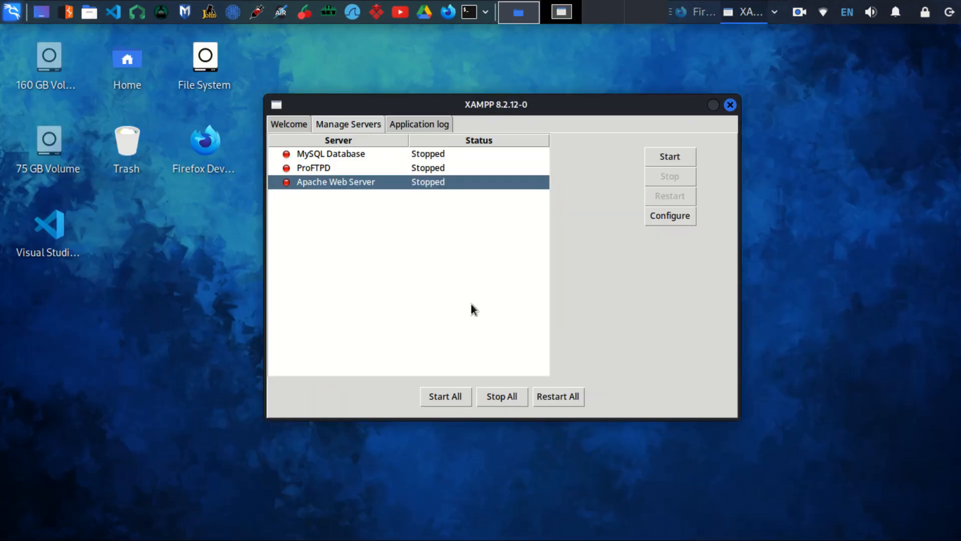
mouse_move(497, 331)
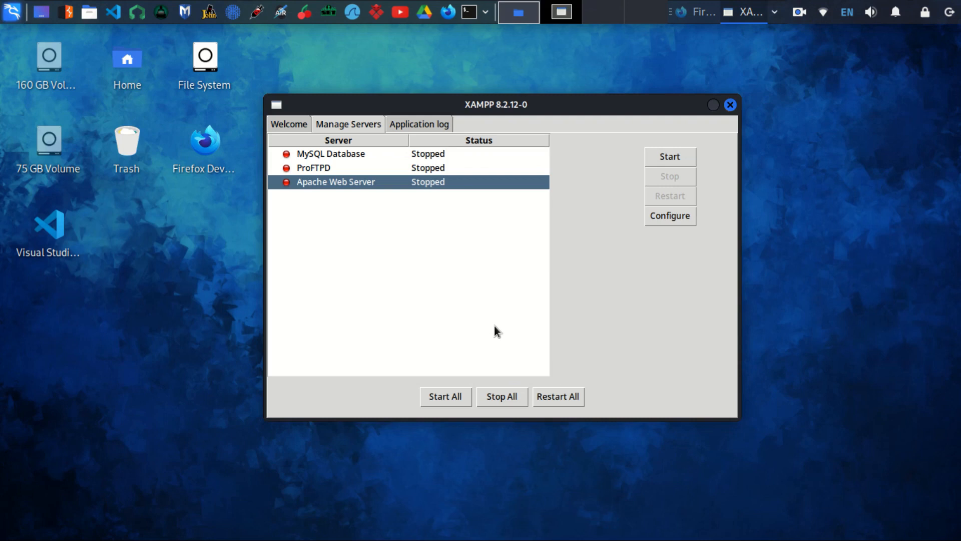
Step: Start all servers so MySQL, ProFTPD and Apache show Running, checking the Application log
left_click(445, 396)
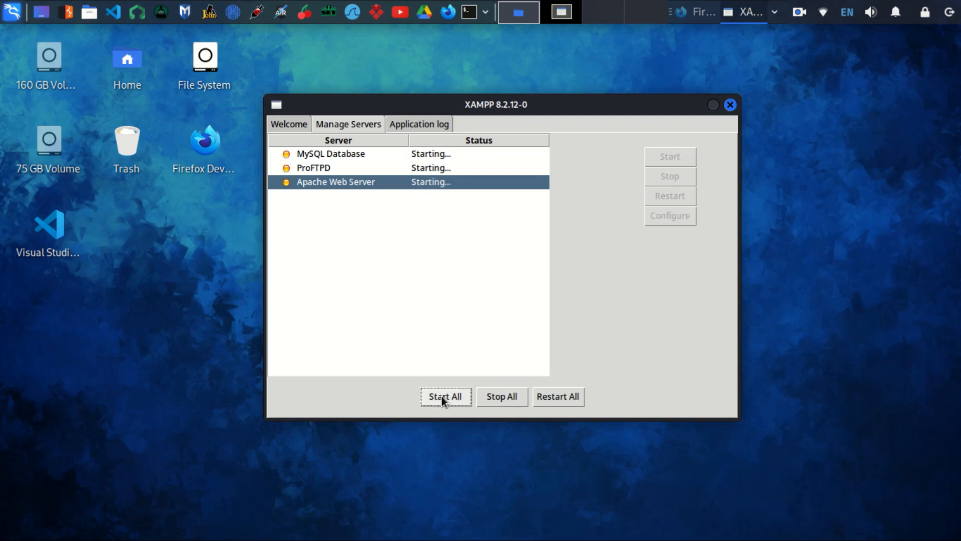
mouse_move(495, 302)
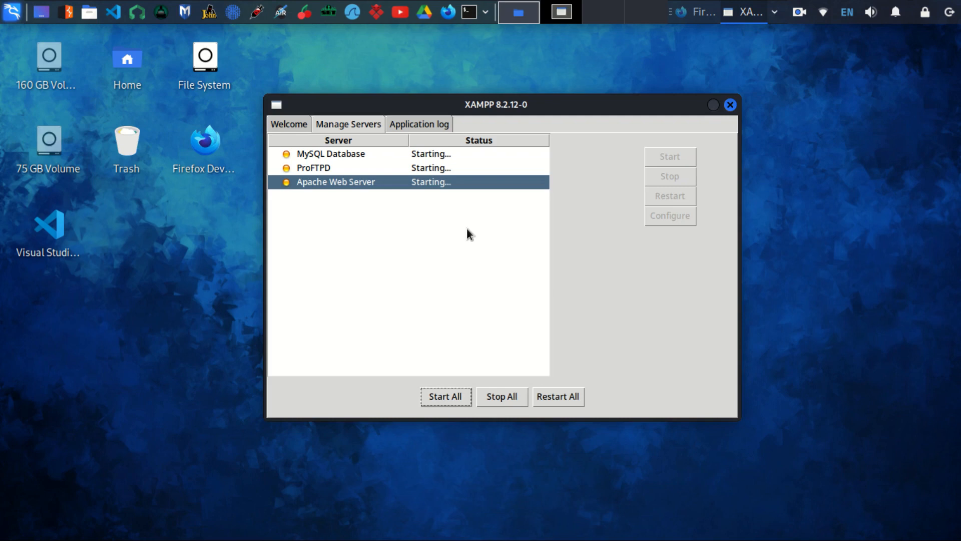
left_click(419, 125)
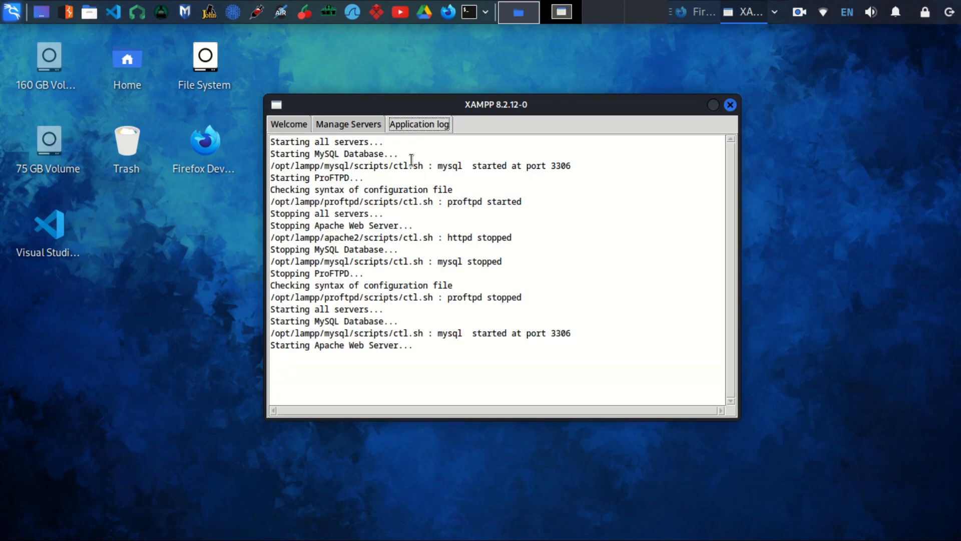
left_click(348, 124)
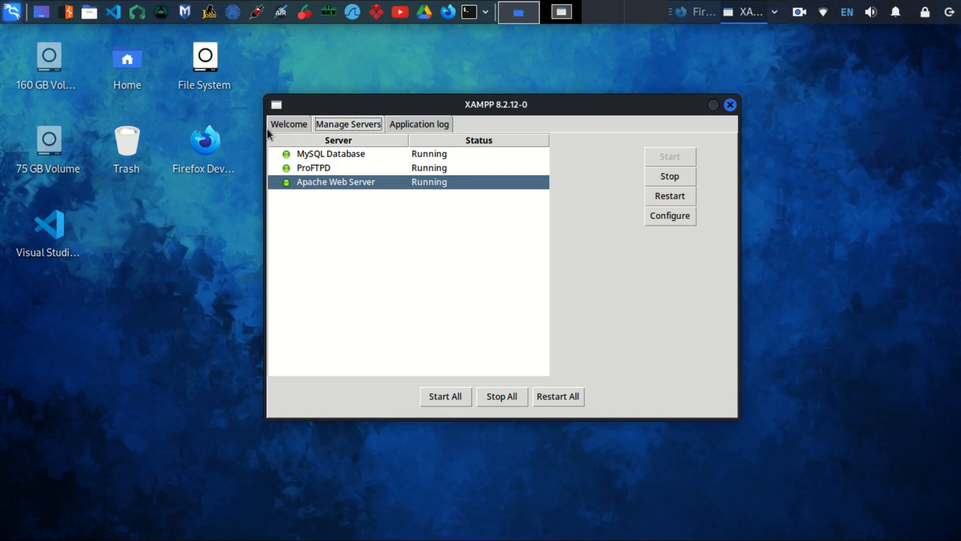
mouse_move(304, 126)
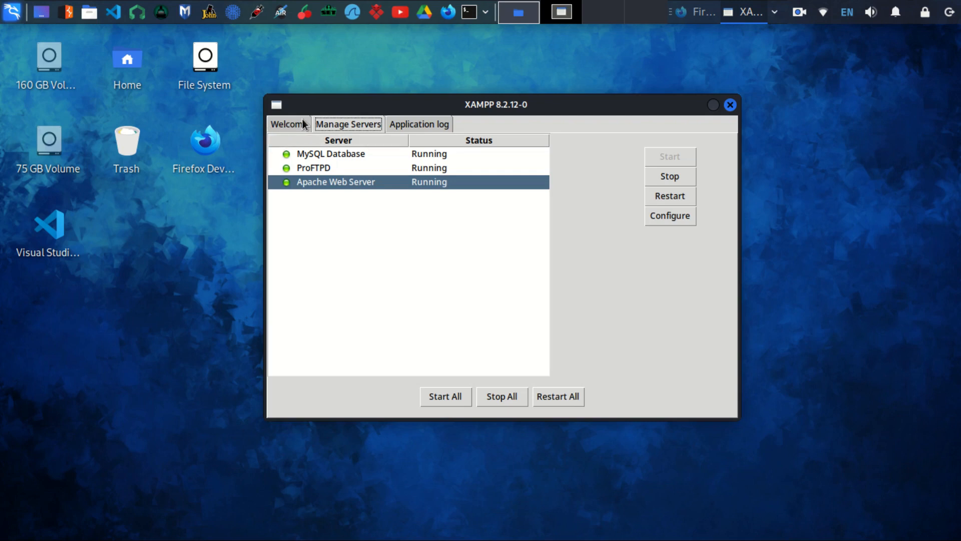
left_click(288, 124)
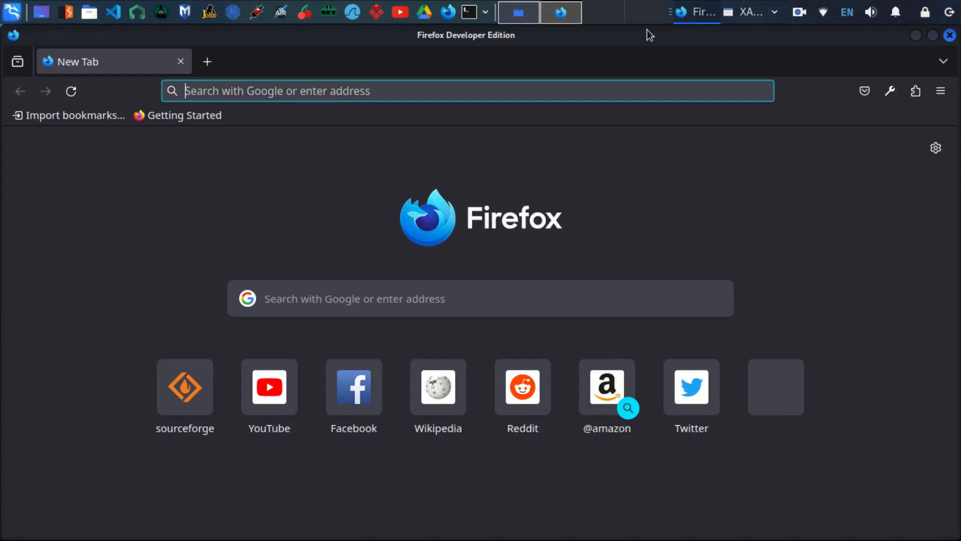
Step: Enter 127.0.0.1/ in Firefox's address bar to reach the local XAMPP server
left_click(467, 91)
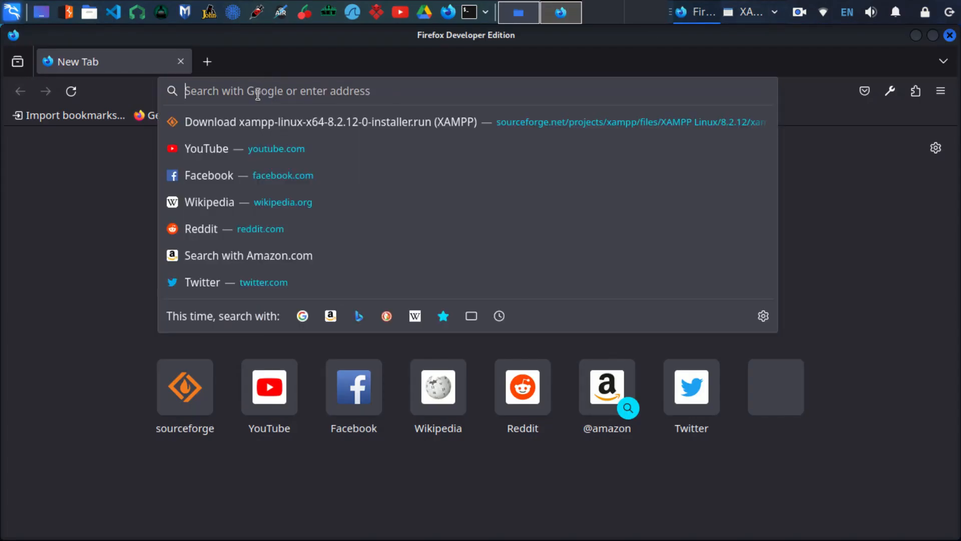
type("127.0.0.1/")
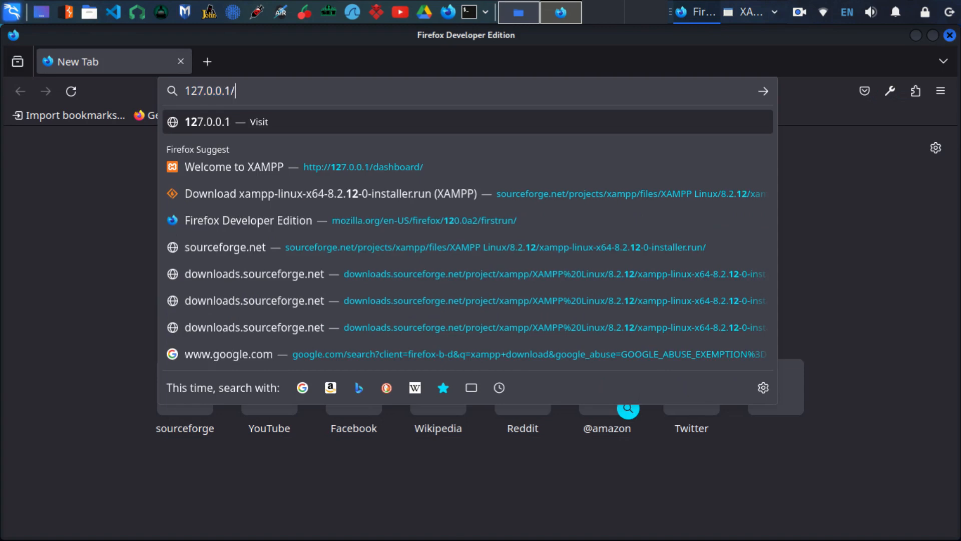